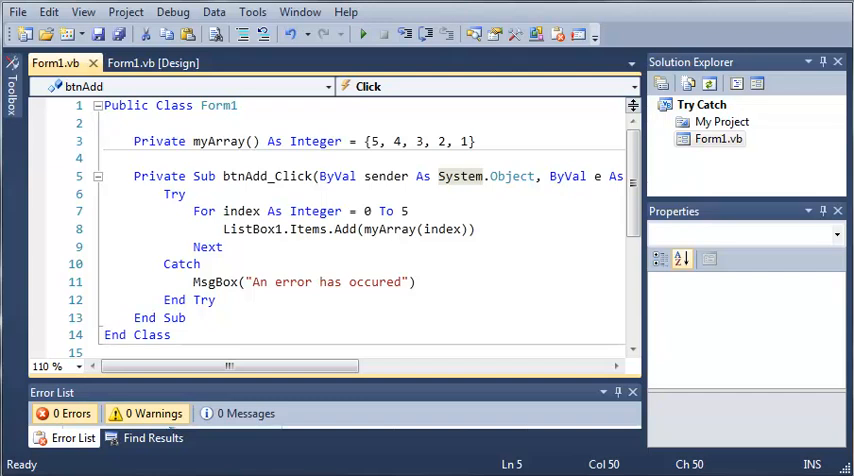
mouse_move(44, 120)
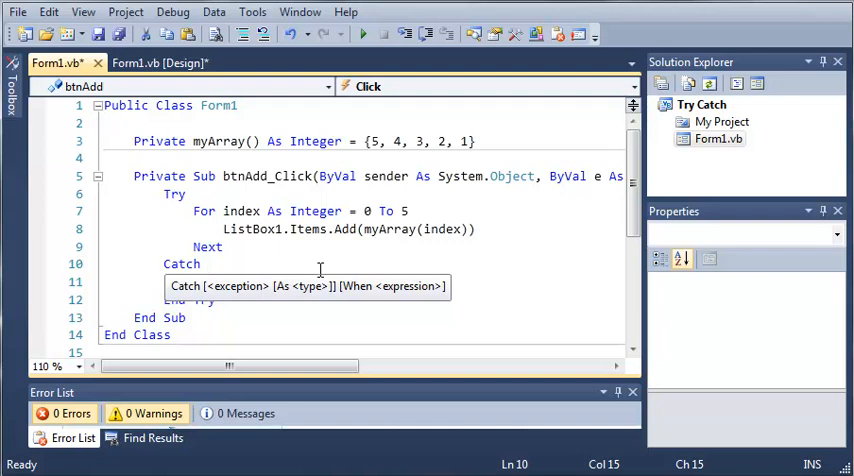
Give the Catch block a MsgBox("An error has occured") and begin declaring ex As on the Catch line
text(MsgBox("An error has occured"))
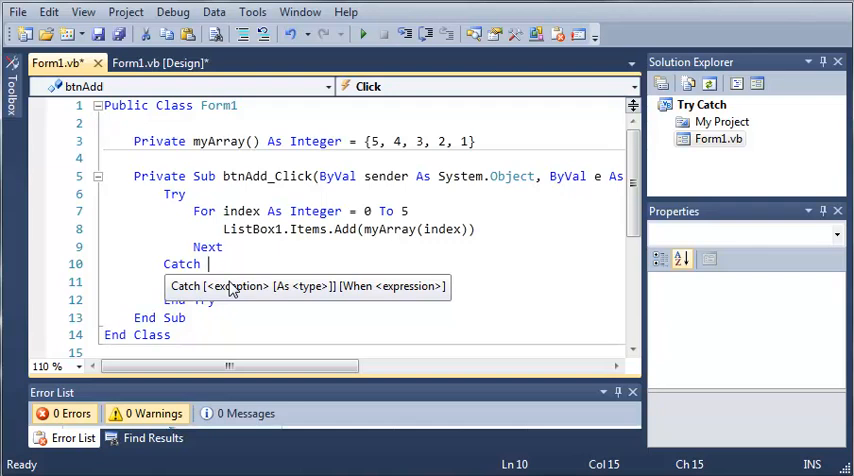
text(e)
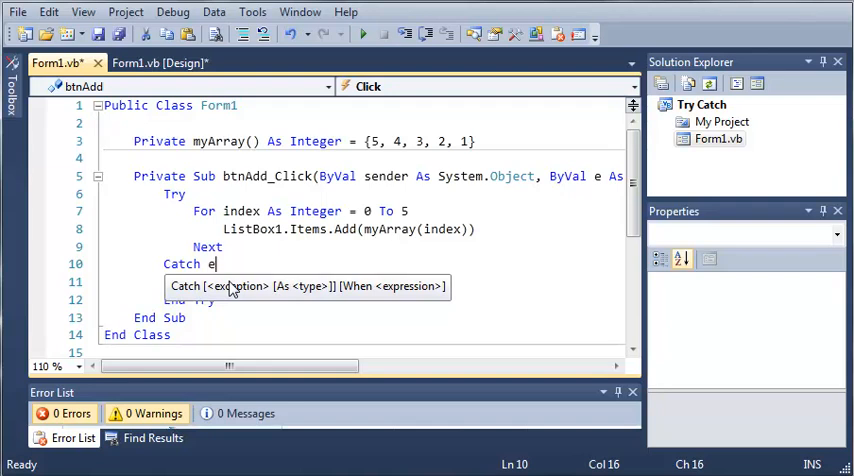
text(x)
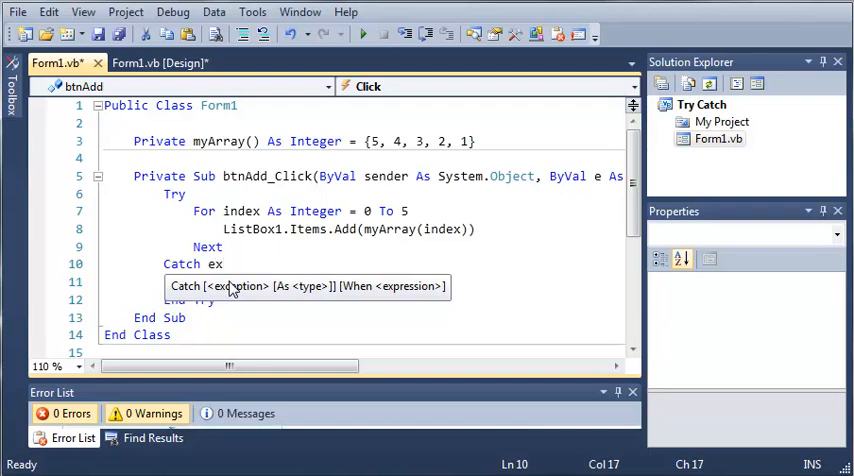
text(MsgBox("An error has occured"))
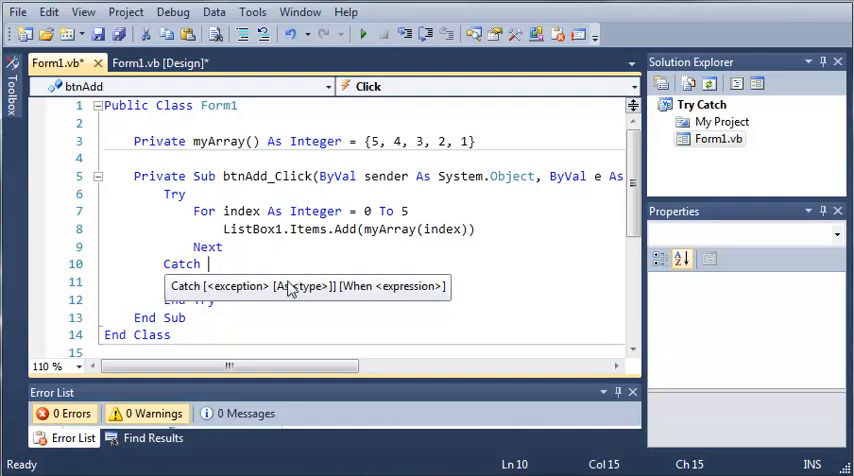
mouse_move(324, 296)
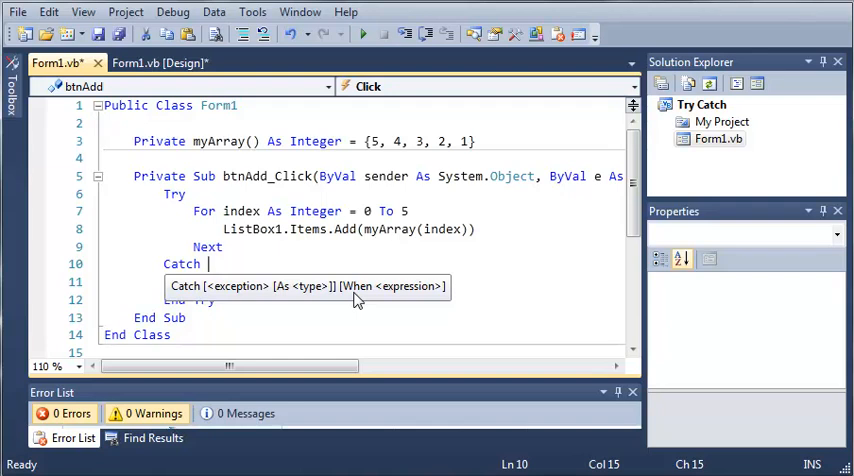
text(ex As)
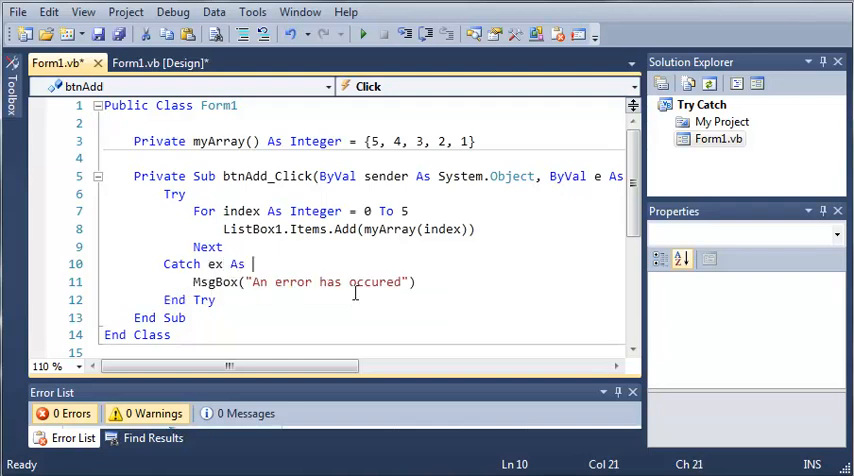
Complete Catch ex As Exception and append & Environment.NewLine & ex.ToString to the MsgBox text
text(Exception)
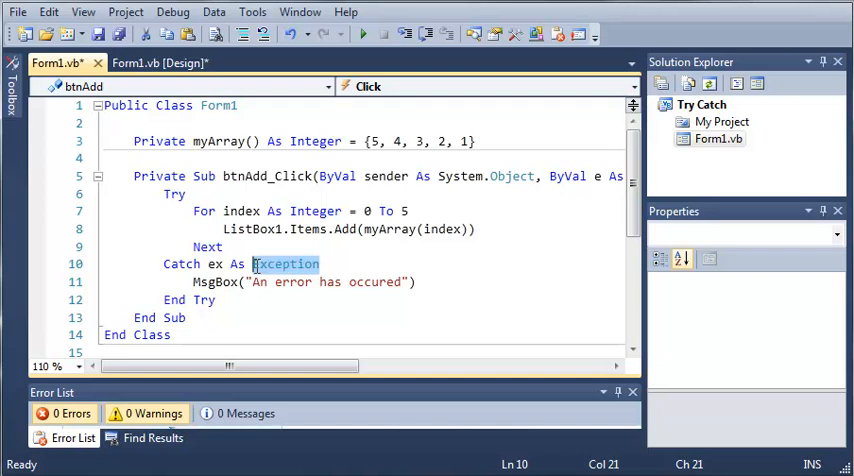
click(410, 280)
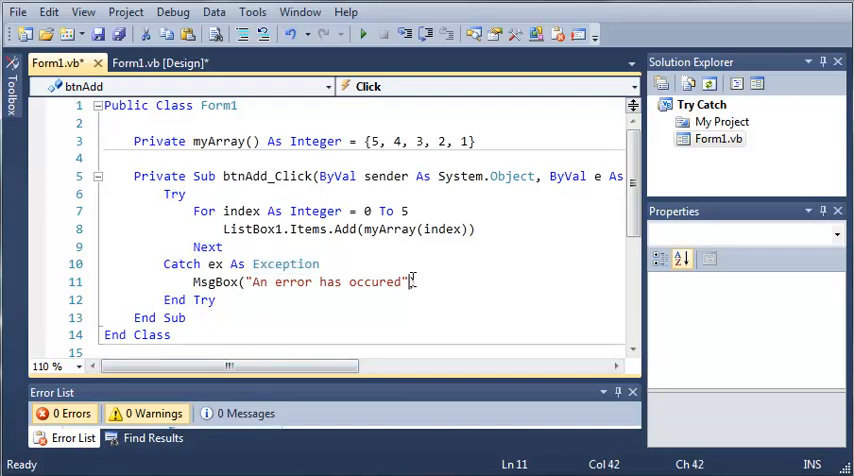
mouse_move(418, 276)
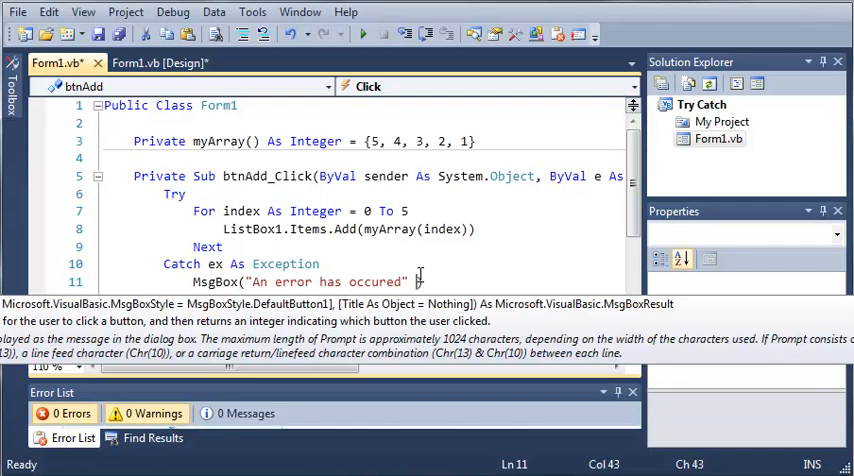
text(& Environment.NewLine & e)
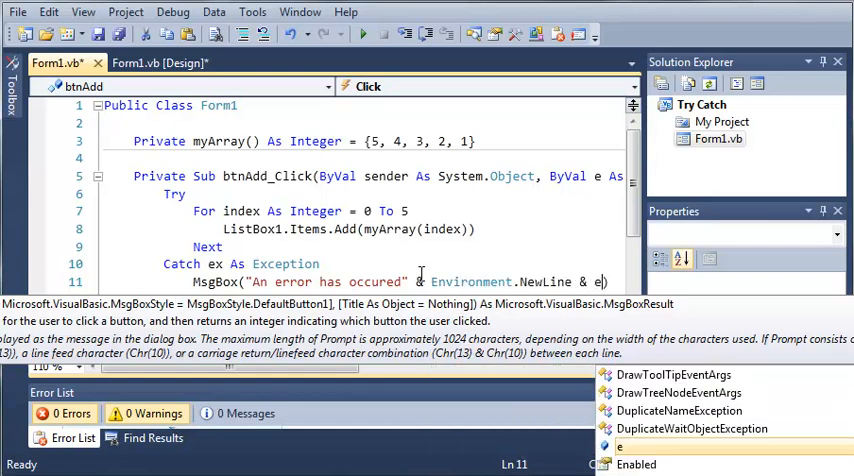
text(x.)
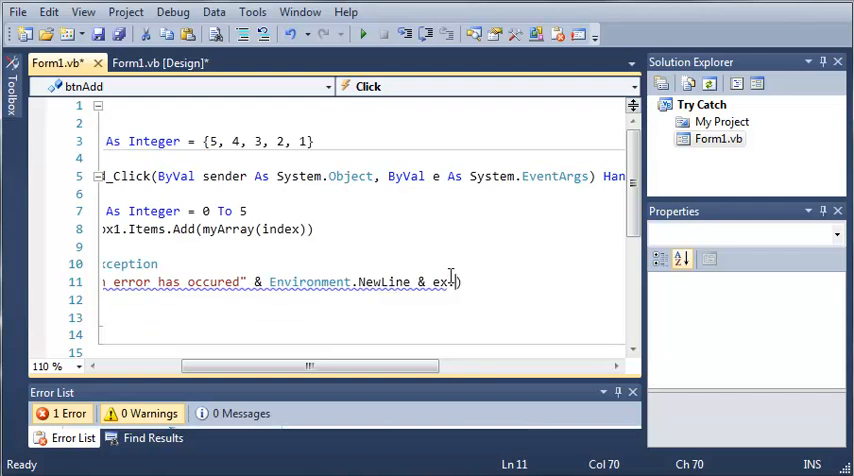
text(sgBox("A)
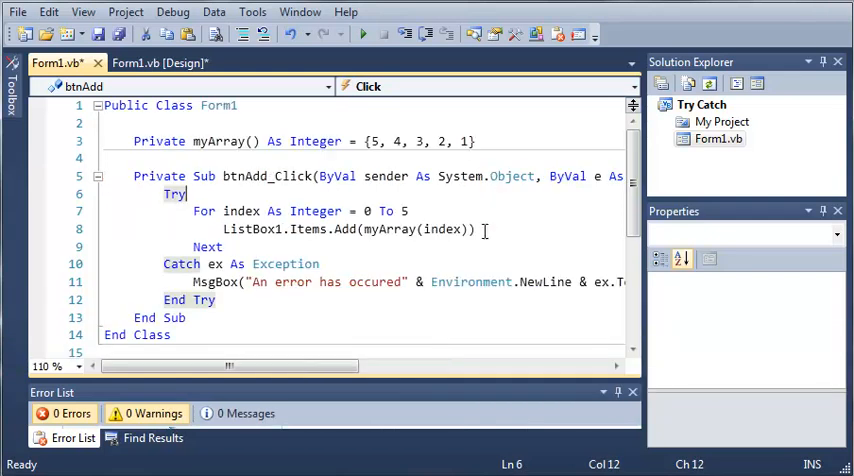
Run the app, trigger Add All to raise IndexOutOfRangeException, and dismiss the error message
click(288, 34)
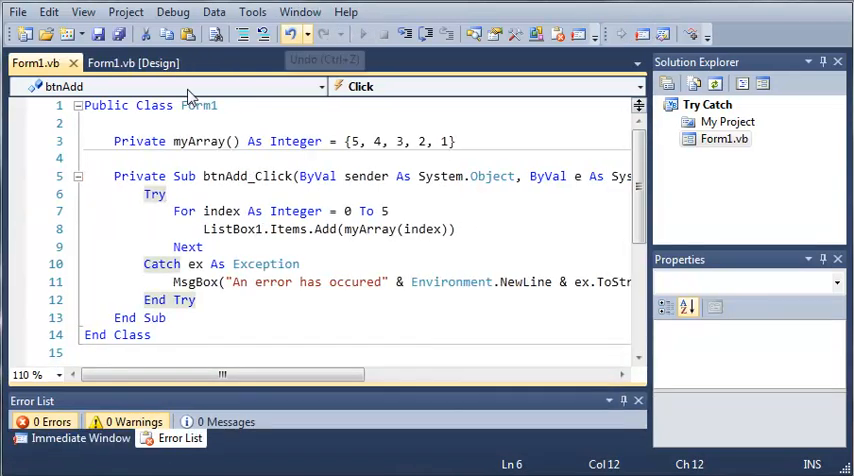
click(362, 32)
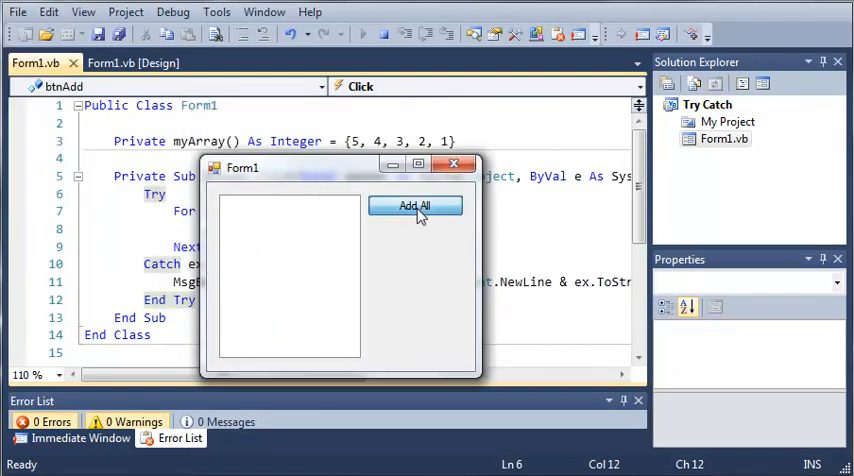
click(414, 208)
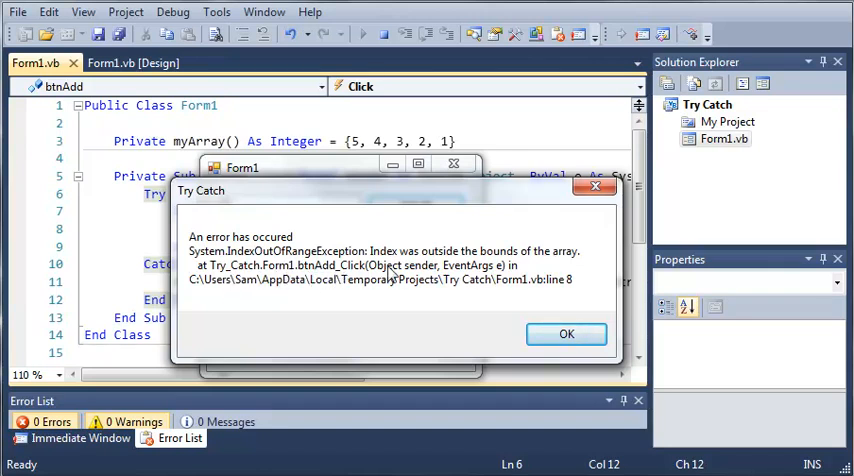
mouse_move(230, 278)
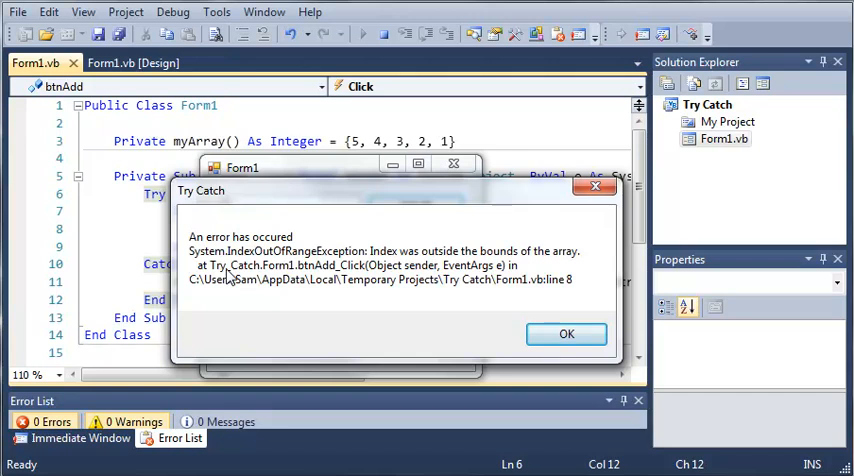
mouse_move(252, 284)
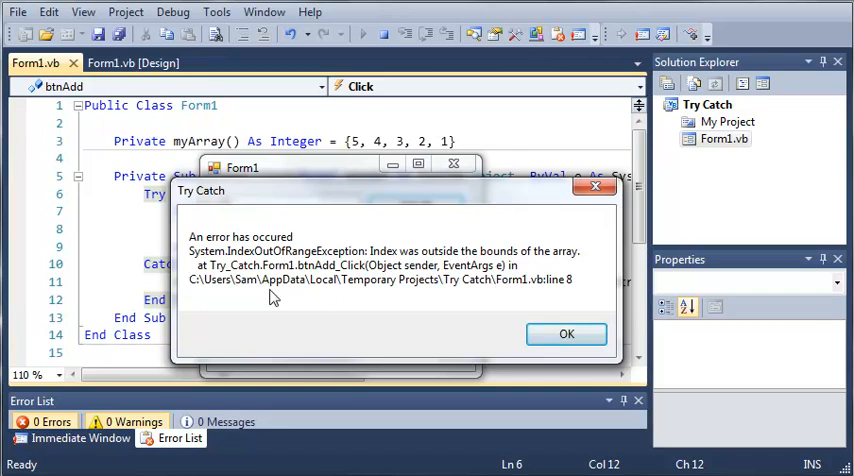
mouse_move(482, 284)
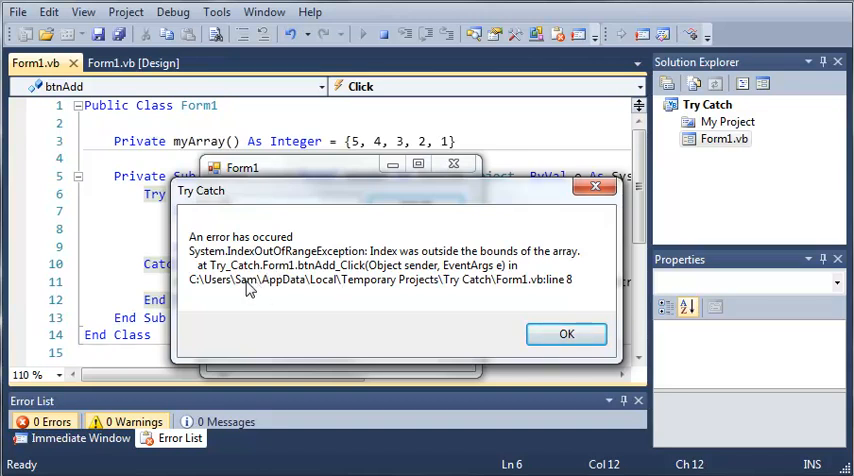
mouse_move(556, 284)
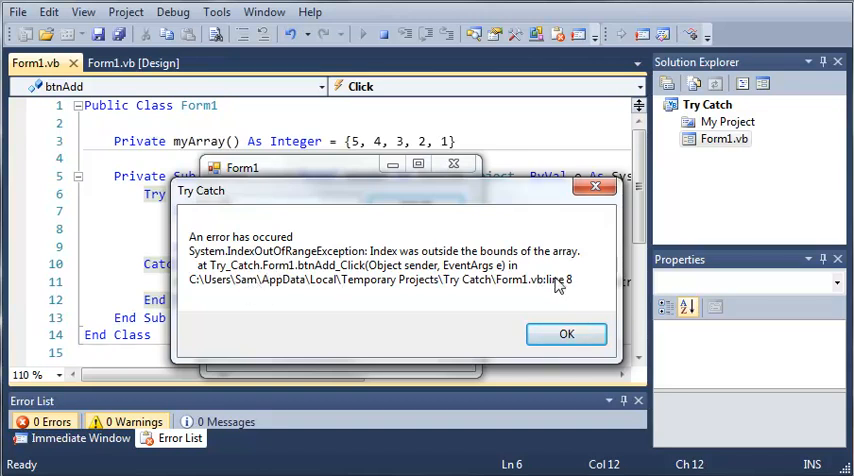
mouse_move(556, 240)
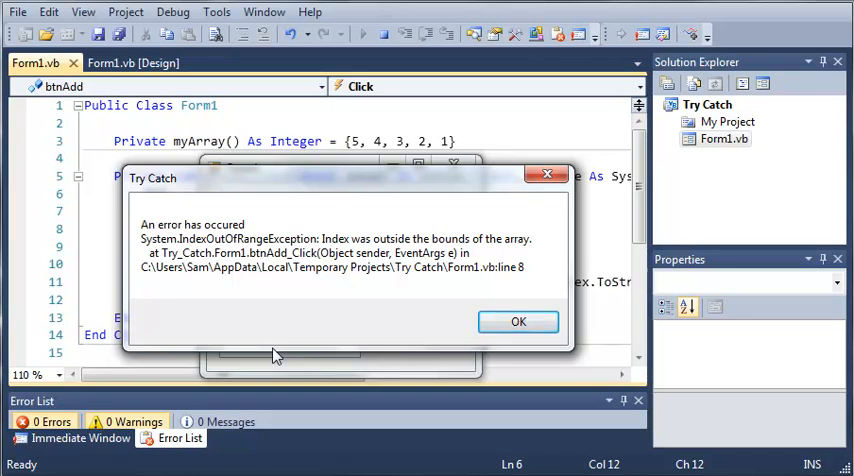
mouse_move(298, 330)
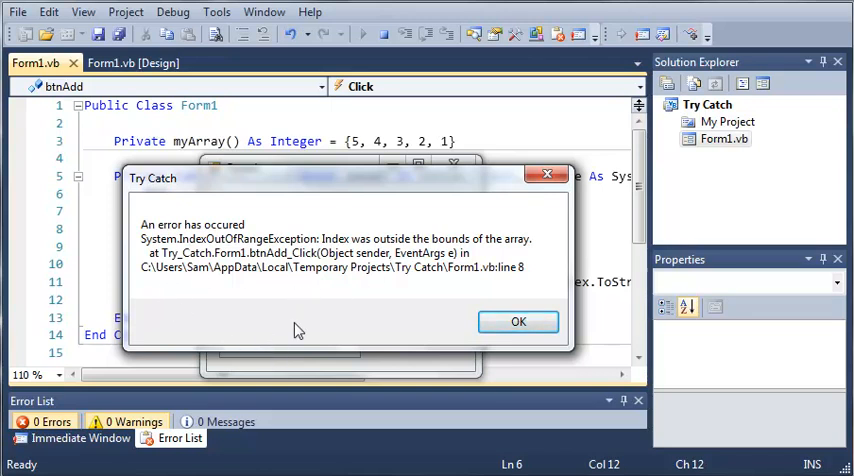
mouse_move(376, 272)
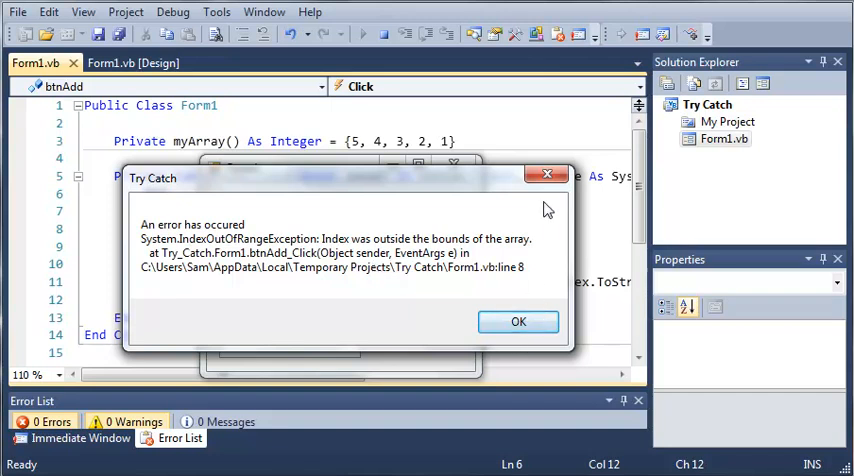
click(518, 320)
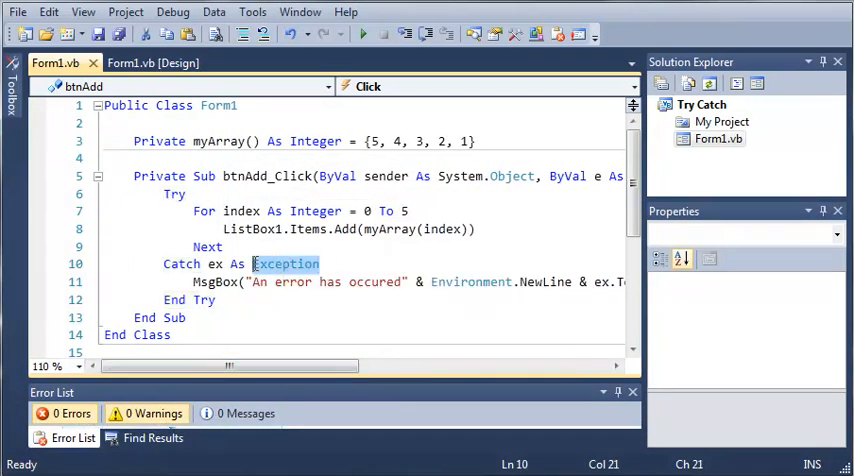
Change the Catch type to IndexOutOfRangeException, rerun, and dismiss the error details message
key(Backspace)
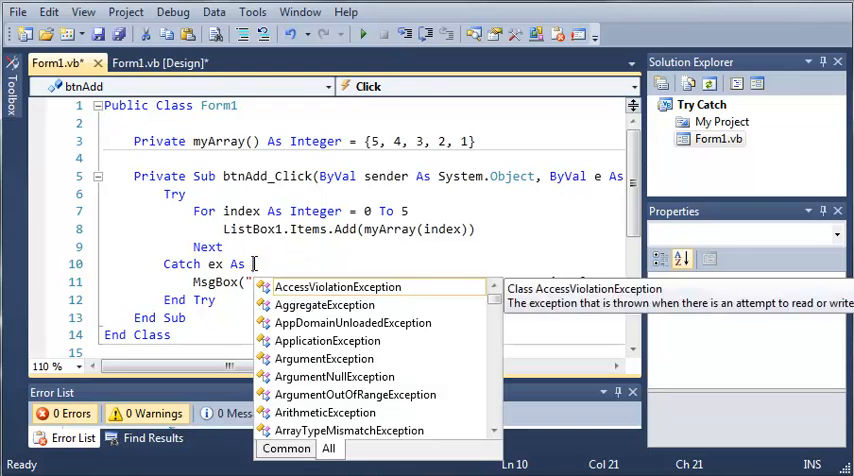
text(IndexOutOfRangeException)
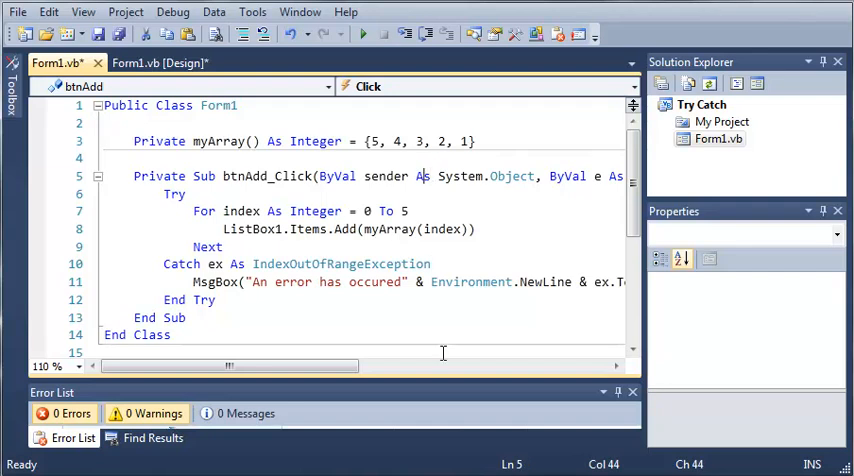
double_click(340, 264)
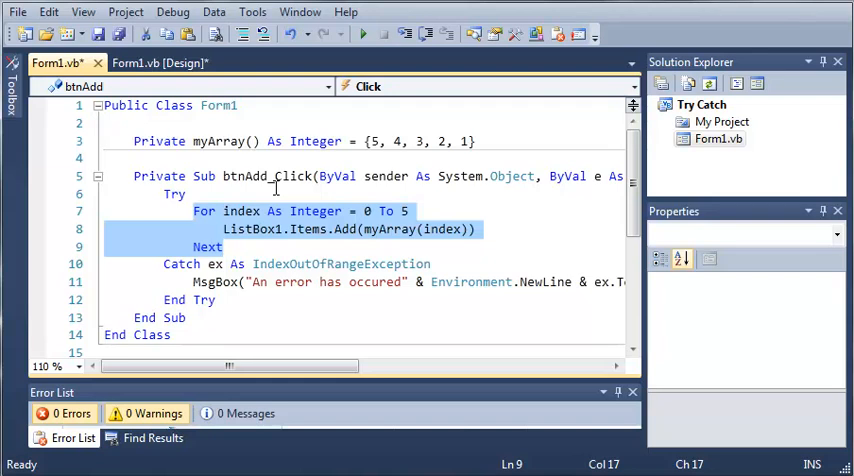
click(490, 308)
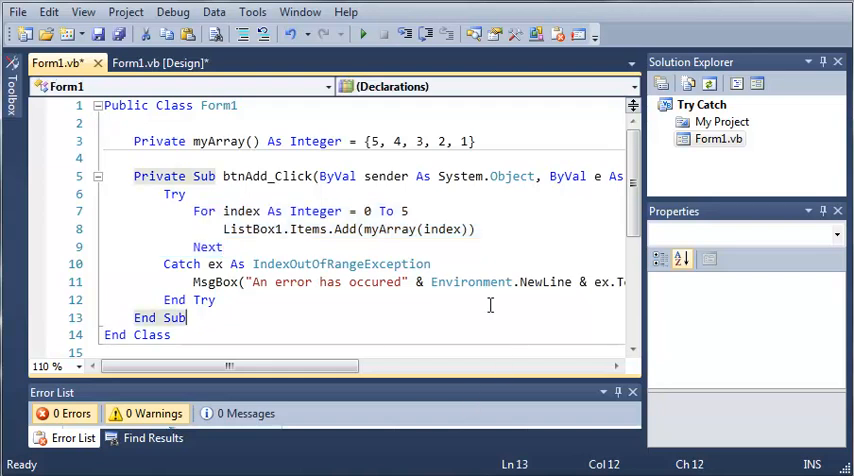
double_click(340, 264)
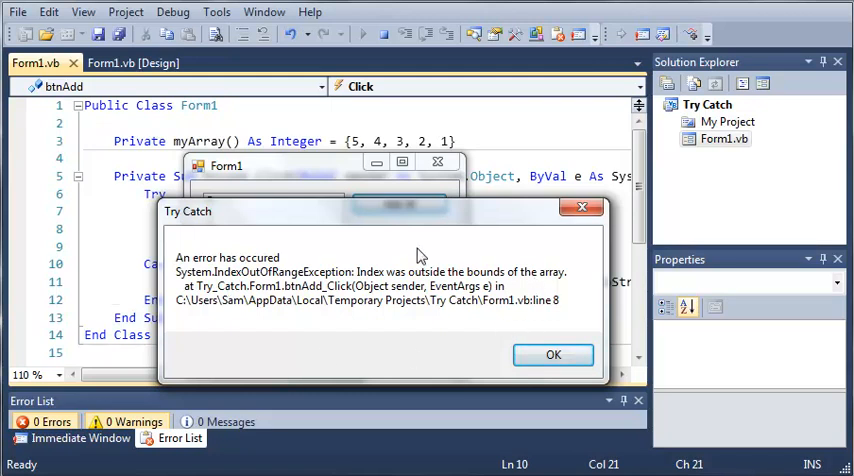
click(552, 356)
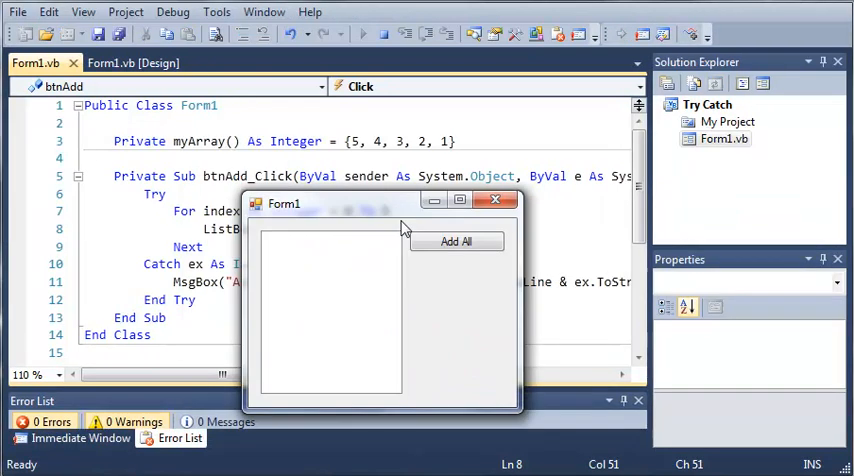
Close the running Form1 window and place the cursor on the exception type after Catch ex As
click(456, 240)
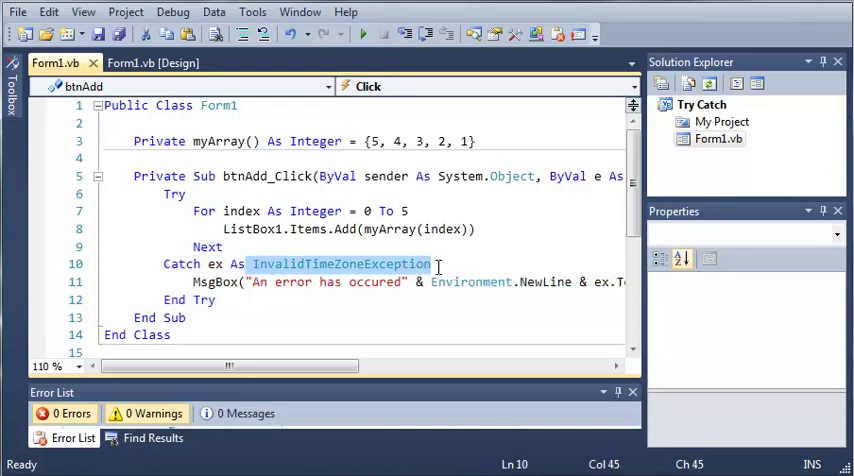
click(278, 264)
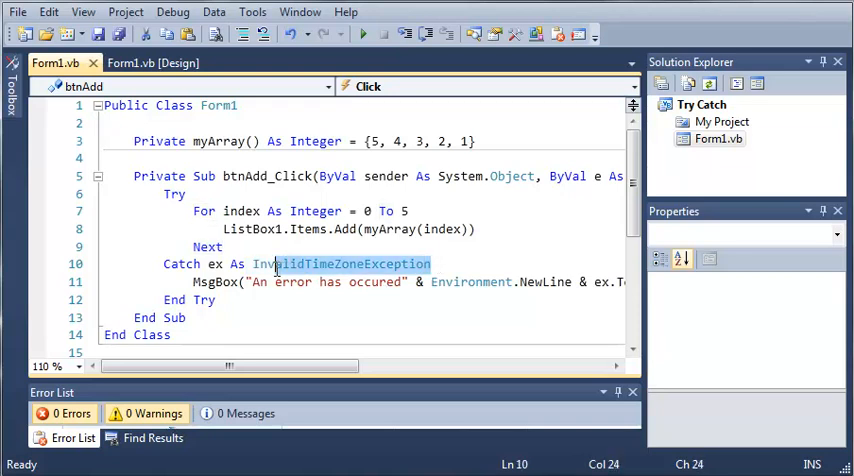
mouse_move(300, 264)
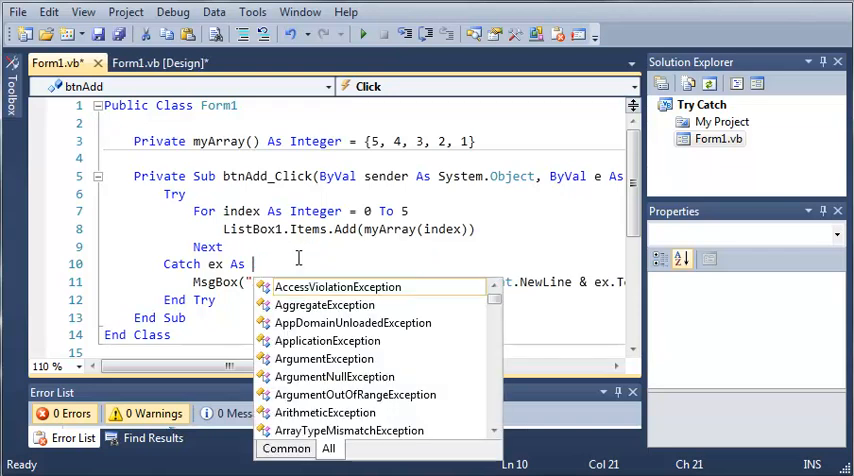
Set the first Catch to IndexOutOfRangeException and add a second Catch ex As ApplicationException line
text(Exc)
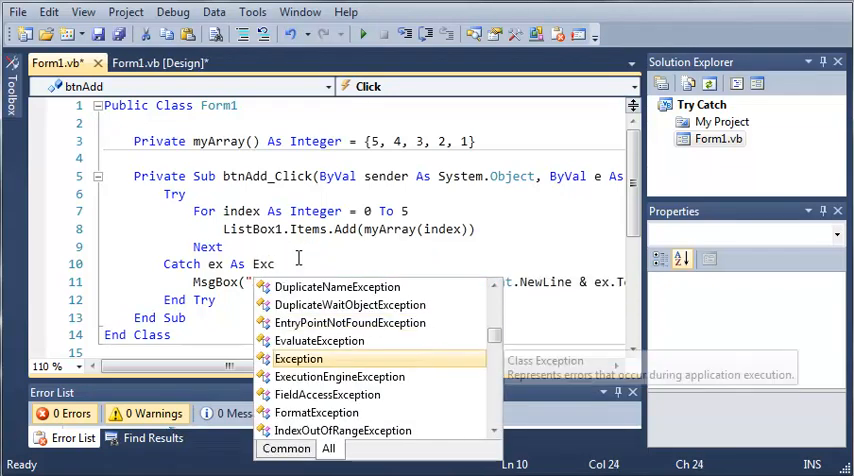
text(IndexOutOfRange)
text(Cath)
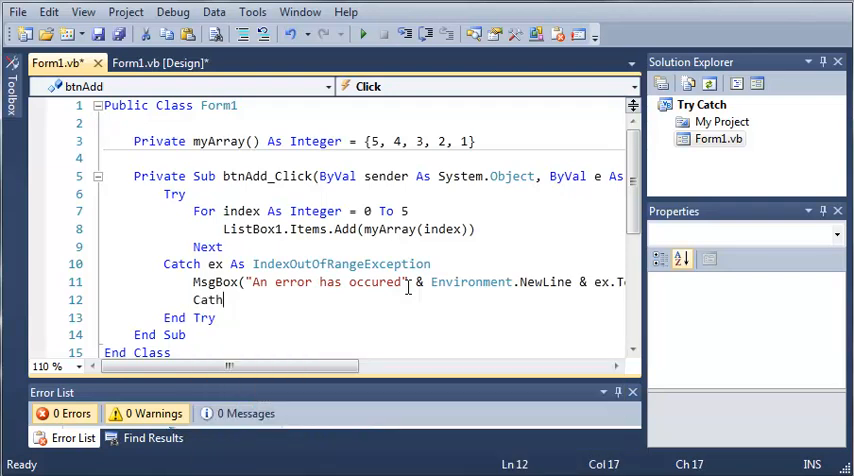
text(ch ex As ApplicationException)
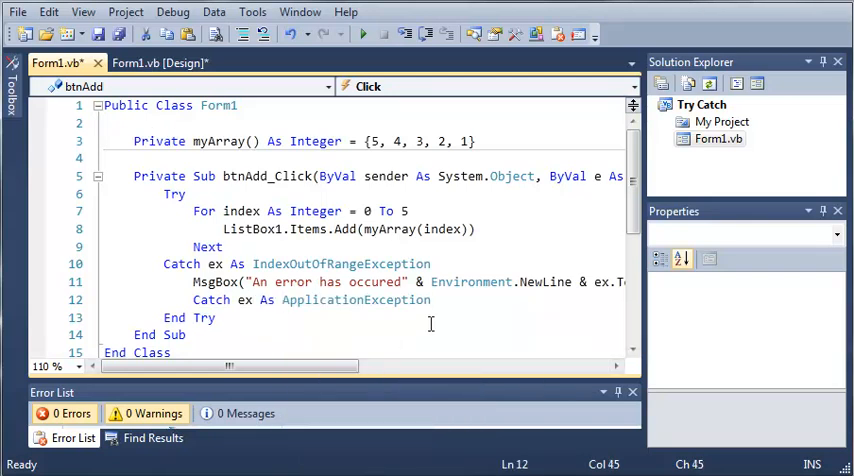
Write MsgBox("An error has occured in the application") under the ApplicationException Catch
text(MsBo)
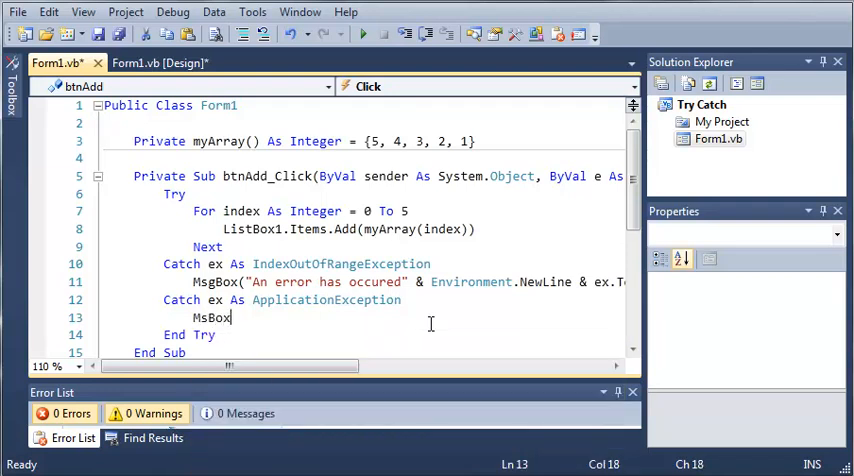
text(x)
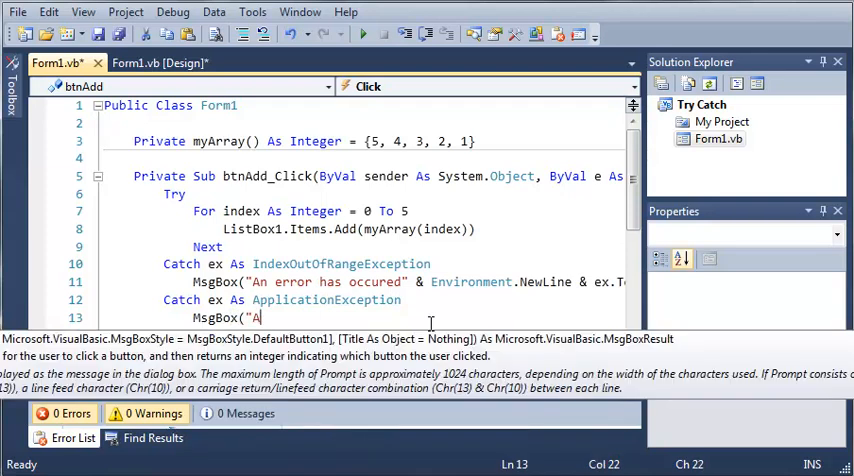
text(n error has)
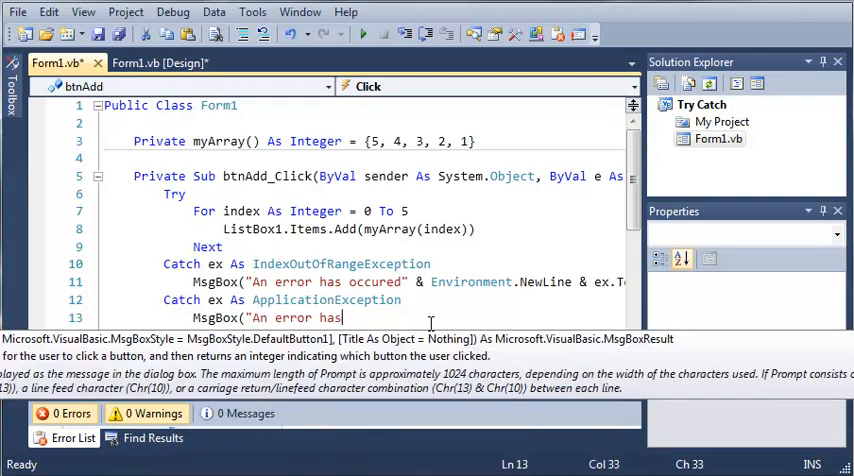
text(occure)
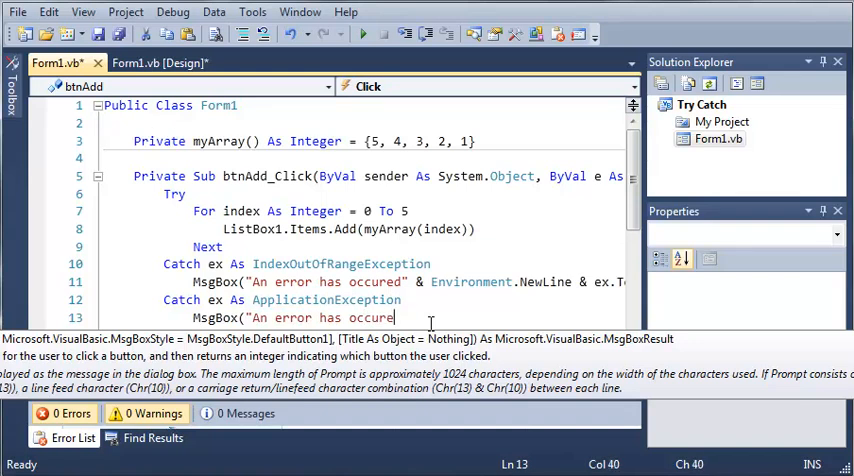
text(in the)
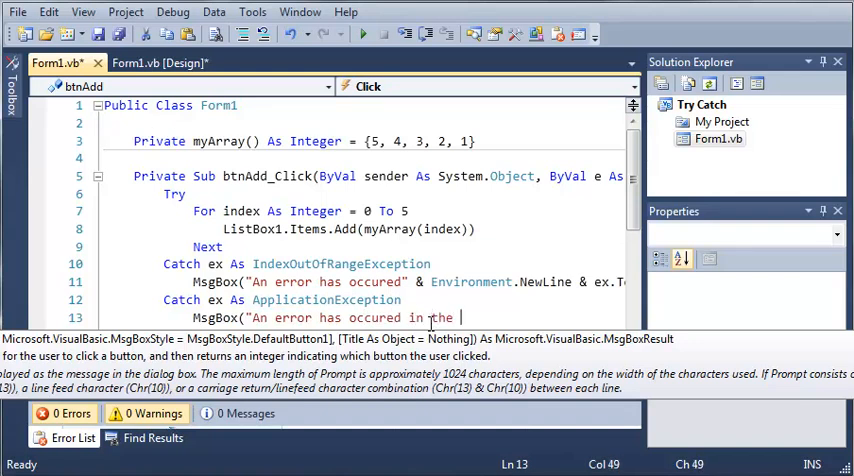
text(application)
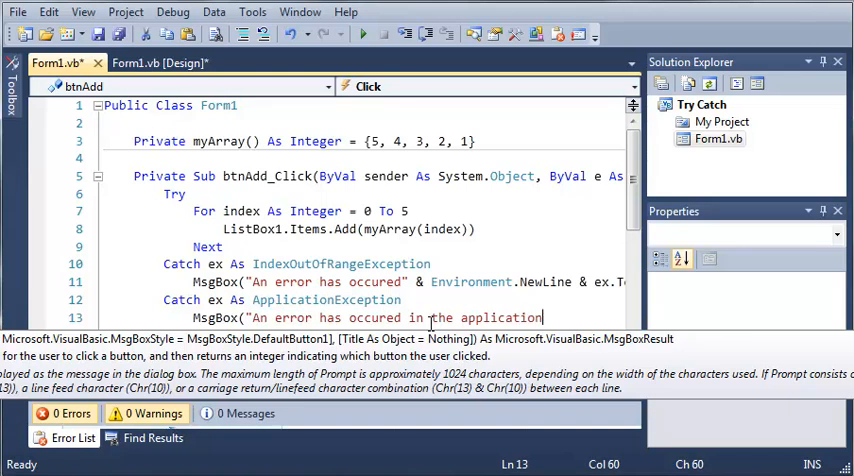
text("))
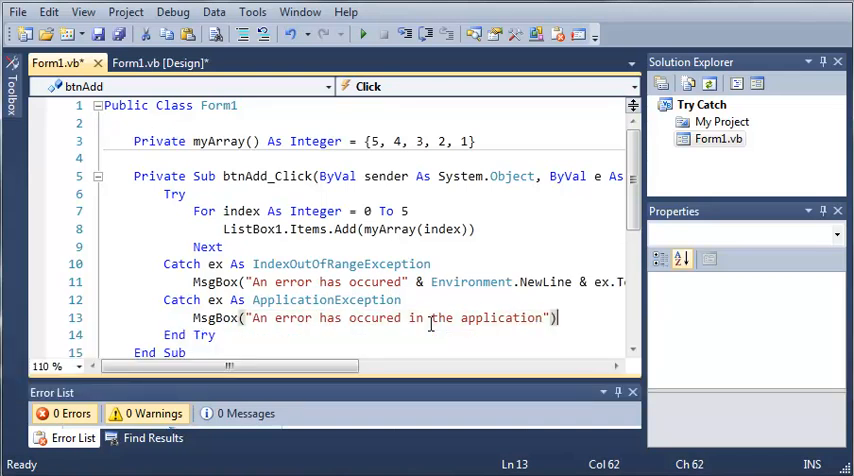
click(158, 264)
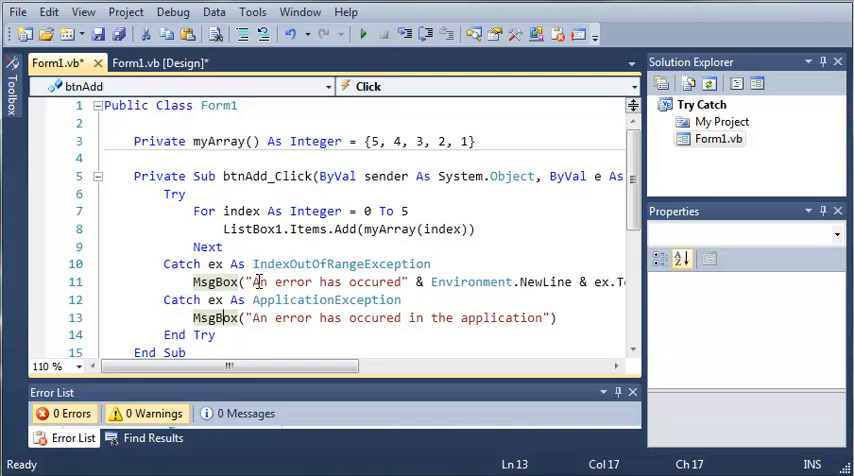
mouse_move(328, 300)
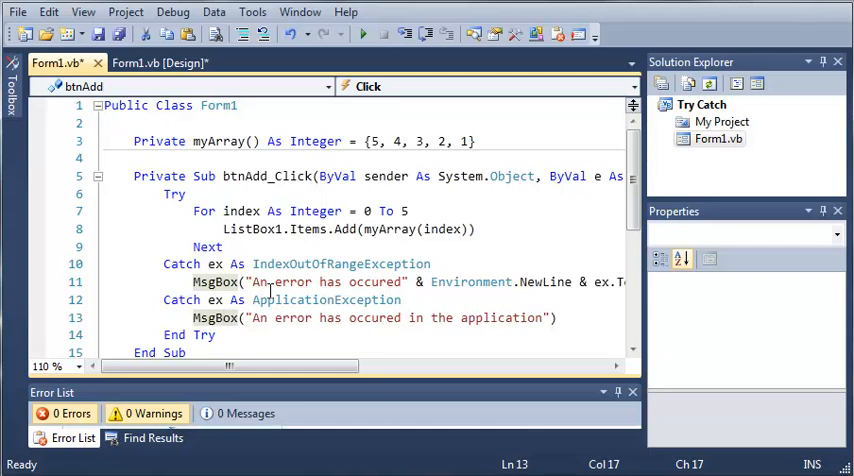
mouse_move(296, 300)
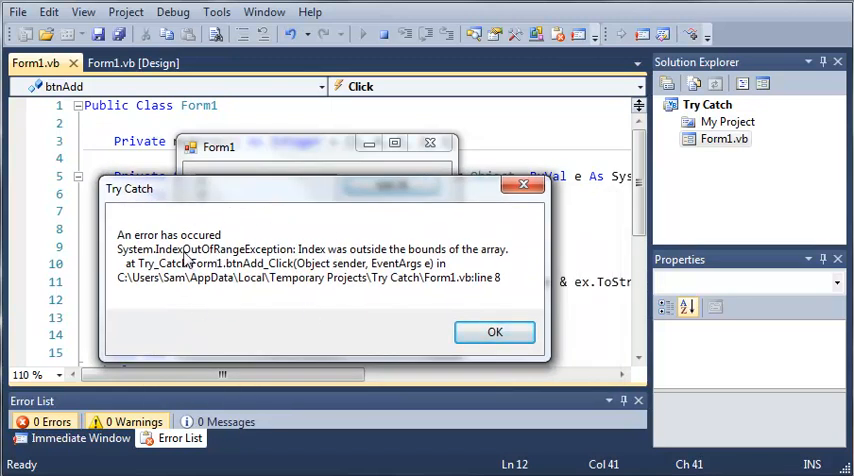
mouse_move(494, 332)
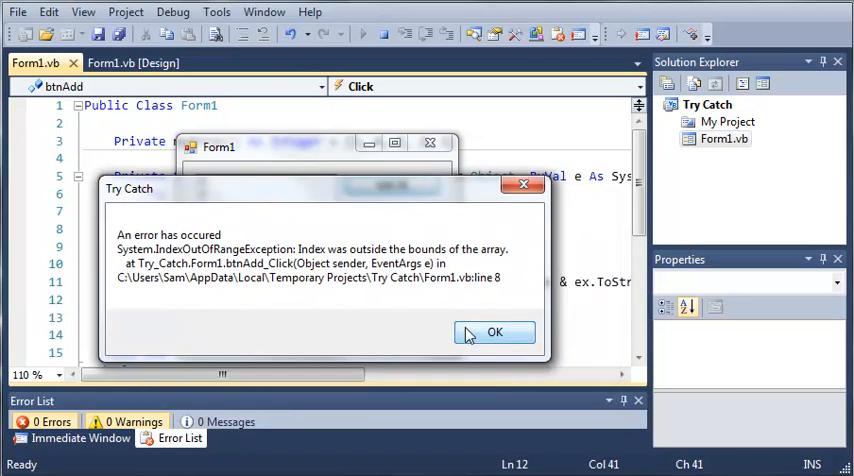
Dismiss the IndexOutOfRangeException message shown by the two-Catch rerun
click(494, 332)
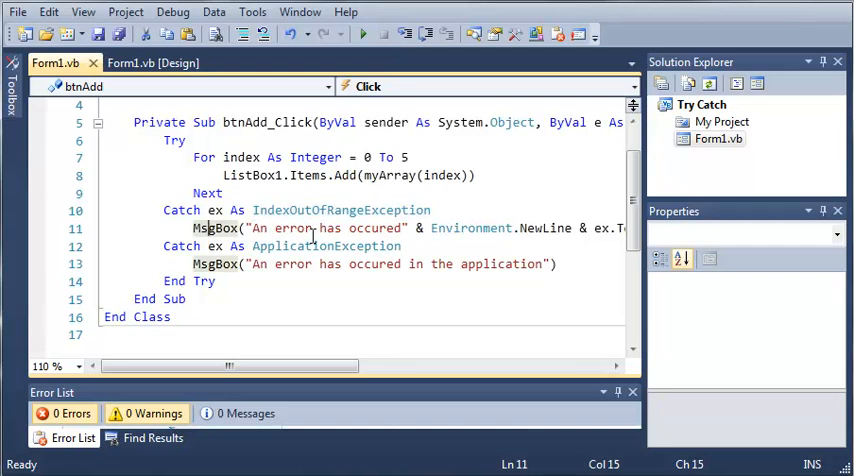
Change the first Catch back to Exception and inspect the 'Catch block never reached' warning
double_click(342, 210)
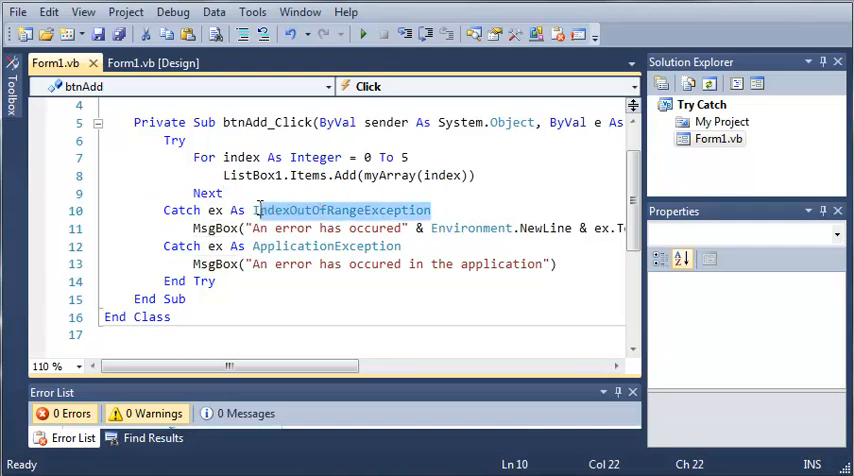
text(Exce)
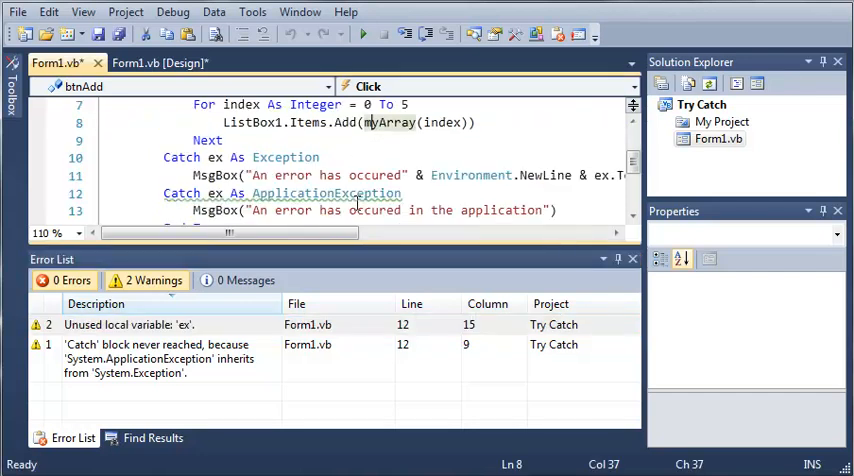
scroll(down, 3)
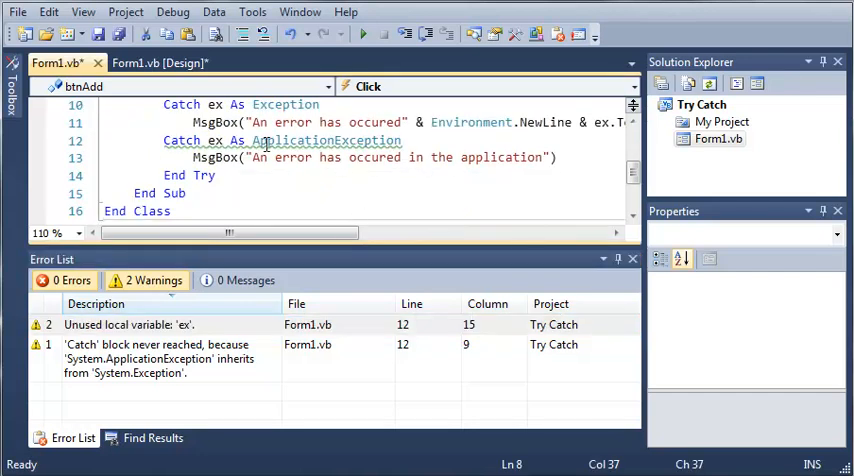
click(156, 358)
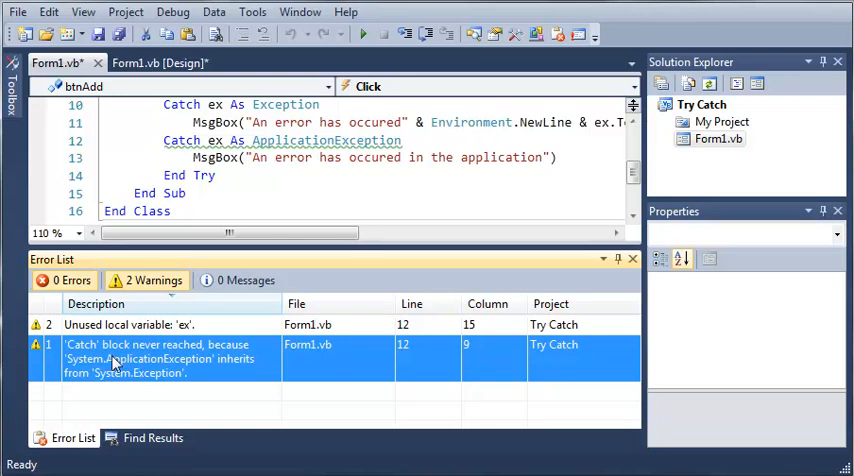
mouse_move(120, 372)
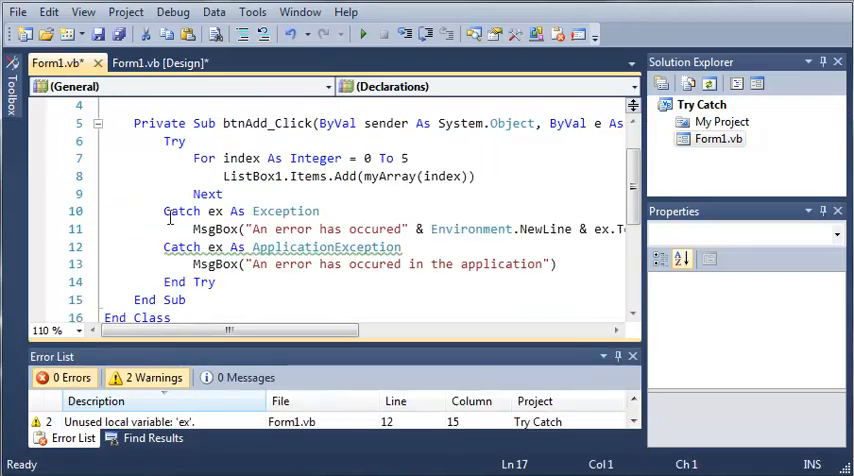
Delete the unreachable ApplicationException Catch and its MsgBox, leaving one Catch ex As Exception
click(232, 264)
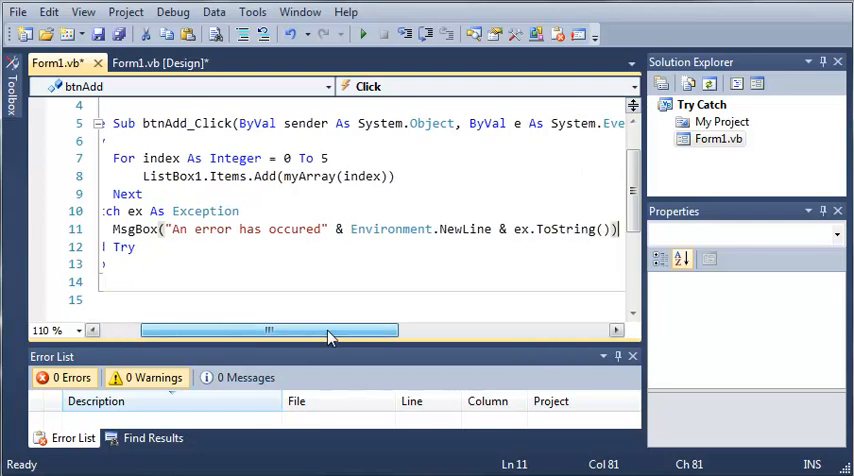
drag(270, 330, 344, 330)
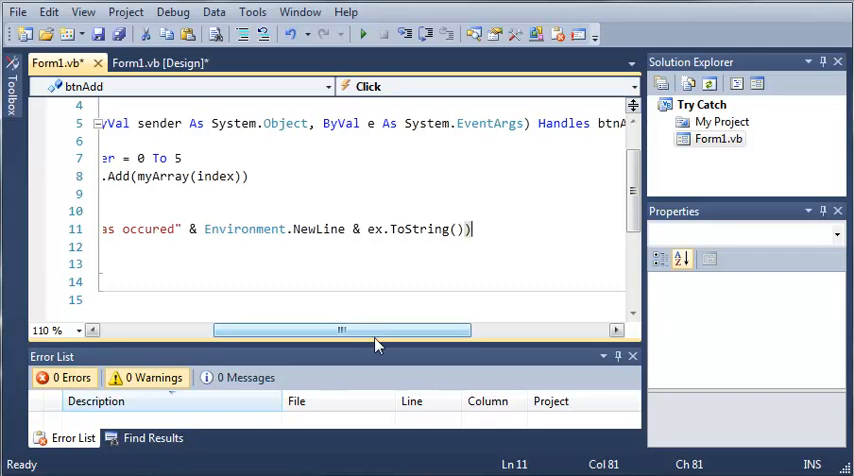
scroll(left, 3)
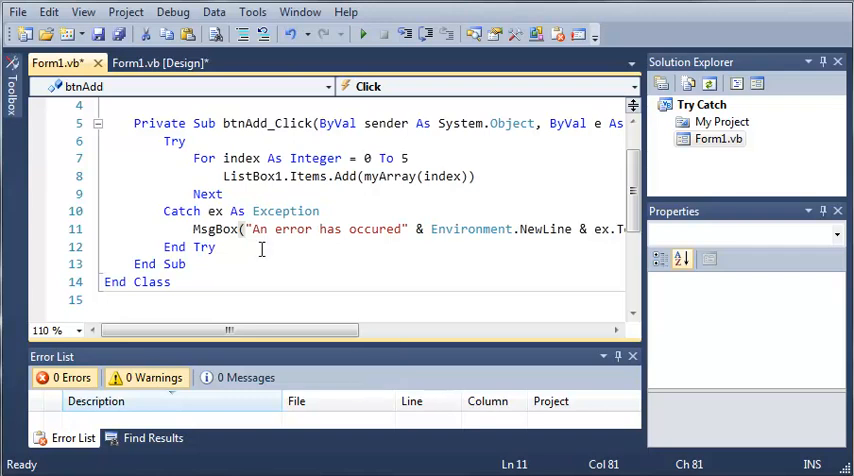
mouse_move(260, 248)
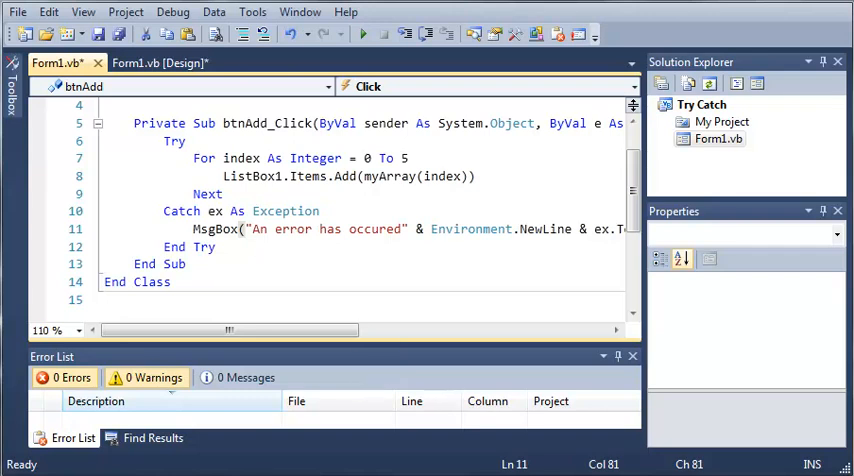